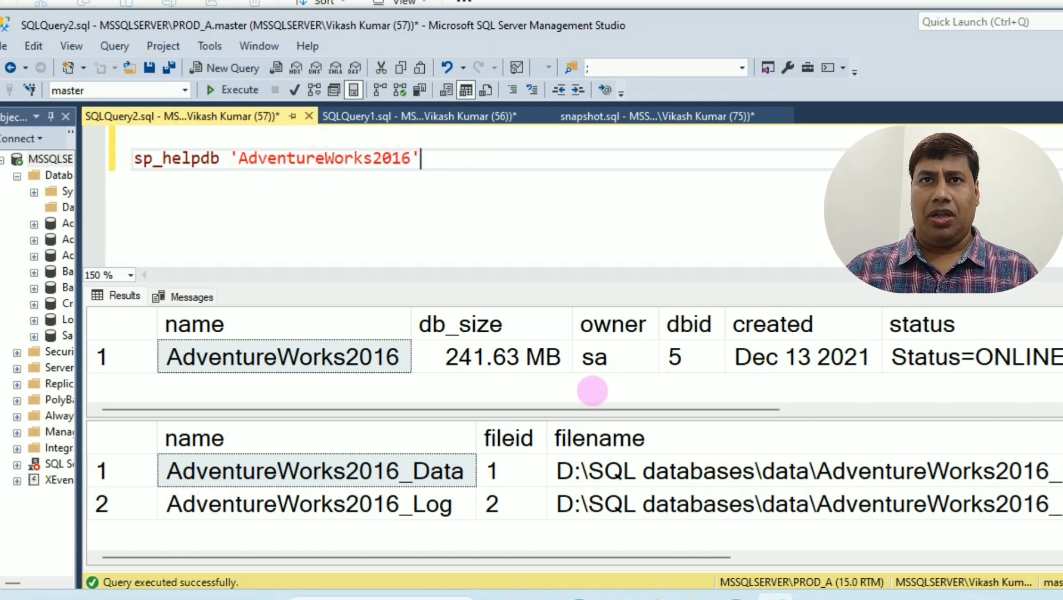
# Step: Run the CREATE DATABASE AdventureWorks2016_snap AS SNAPSHOT OF AdventureWorks2016 script
pyautogui.click(690, 357)
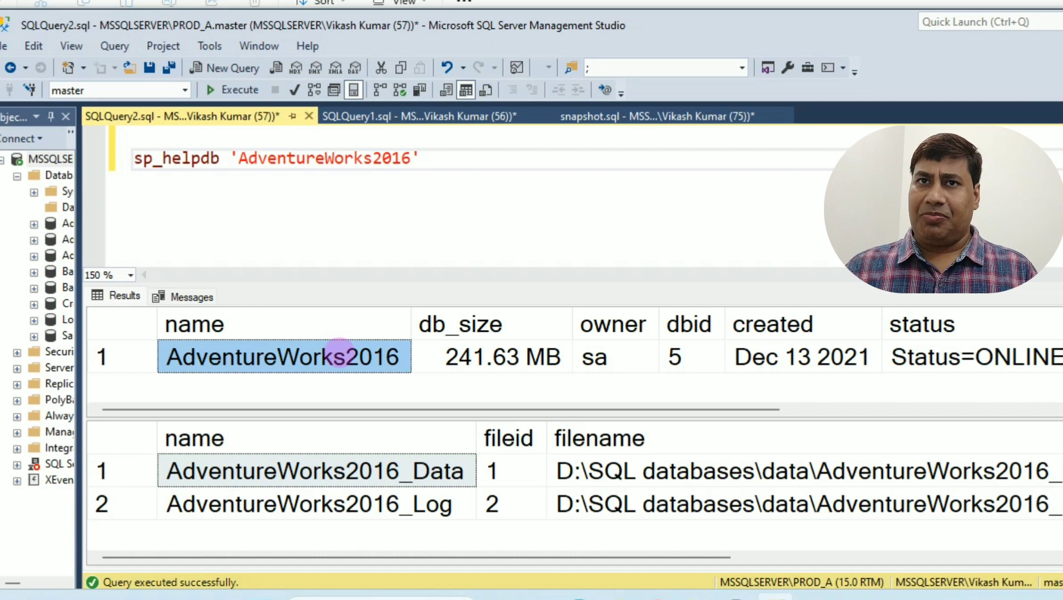
pyautogui.click(420, 116)
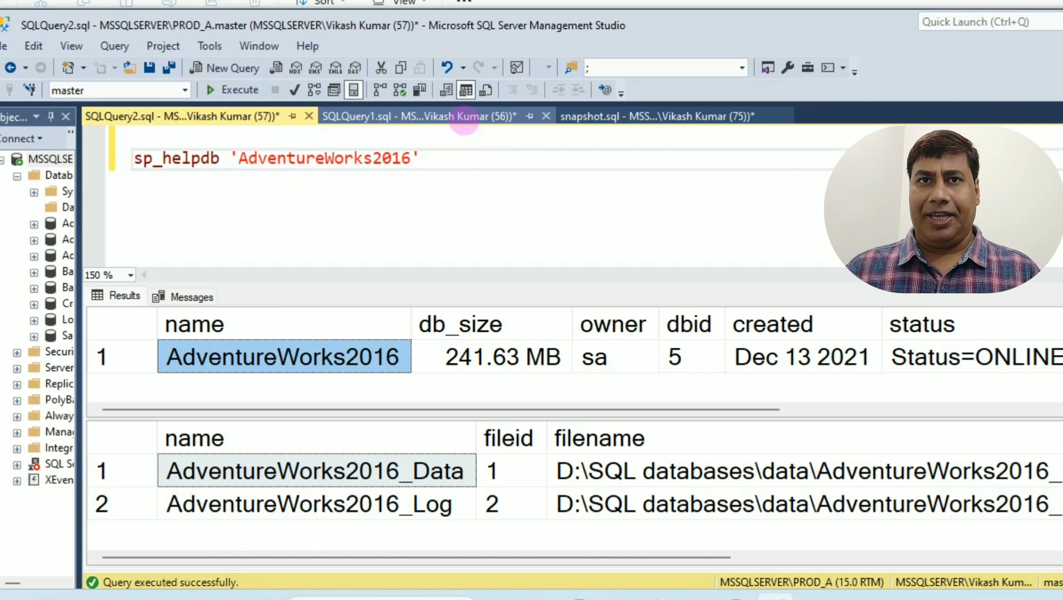
pyautogui.click(410, 116)
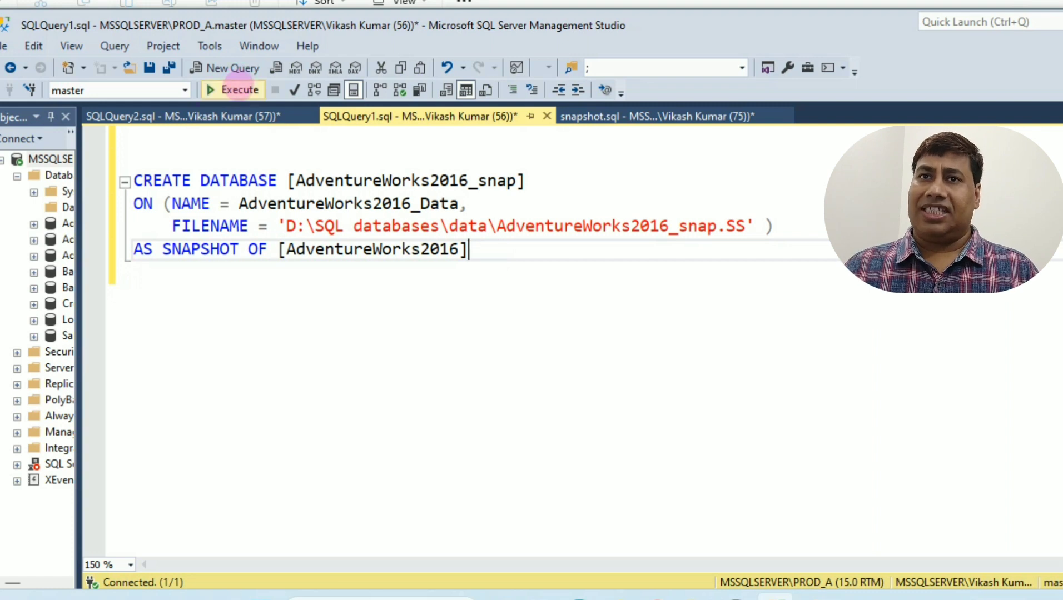
pyautogui.click(239, 89)
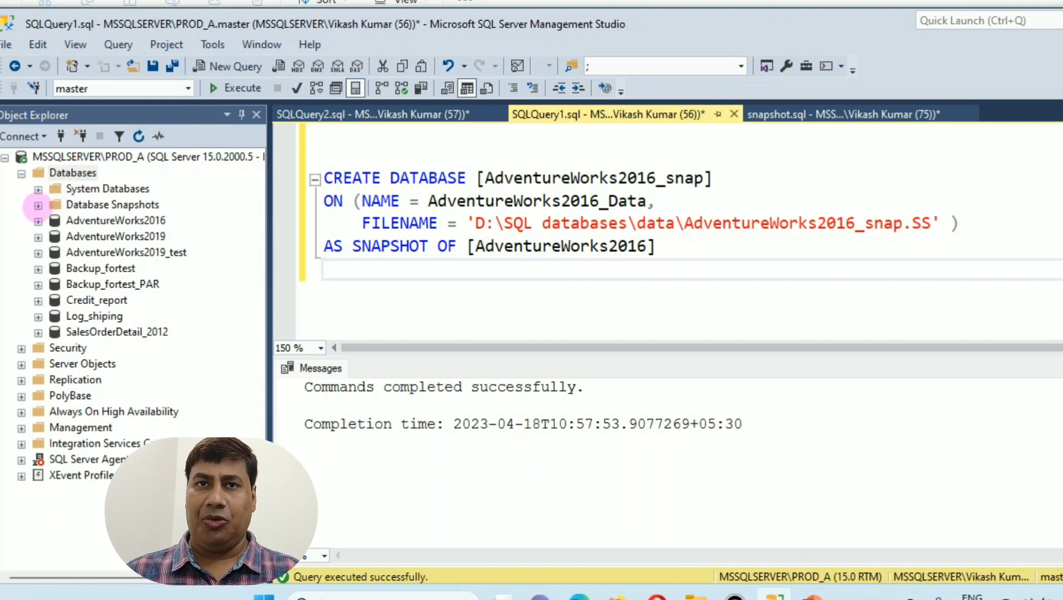
# Step: Expand Database Snapshots in Object Explorer to reveal read-only AdventureWorks2016_snap
pyautogui.click(38, 204)
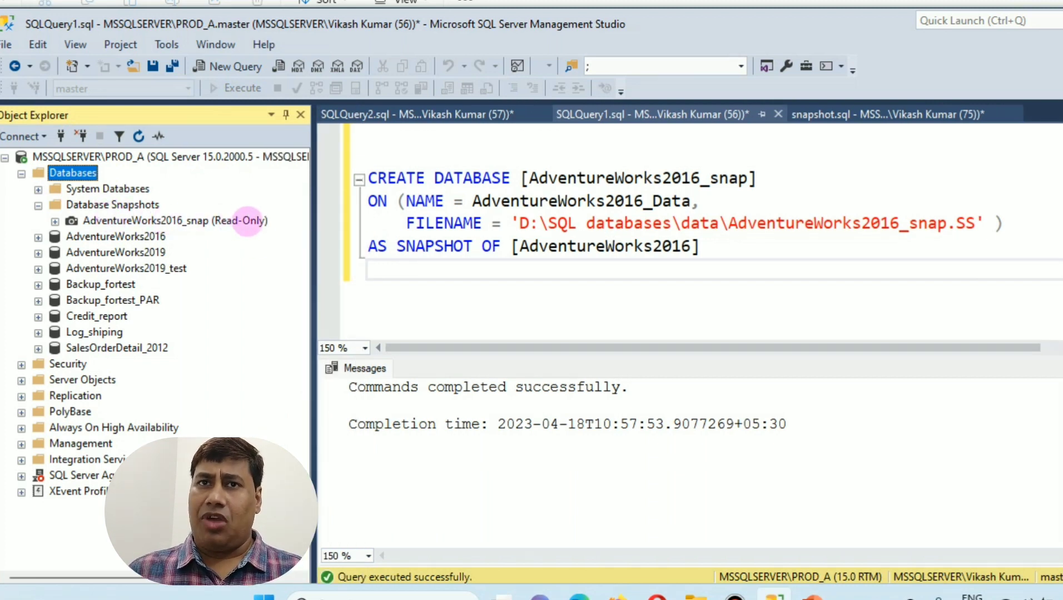
pyautogui.moveTo(305, 220)
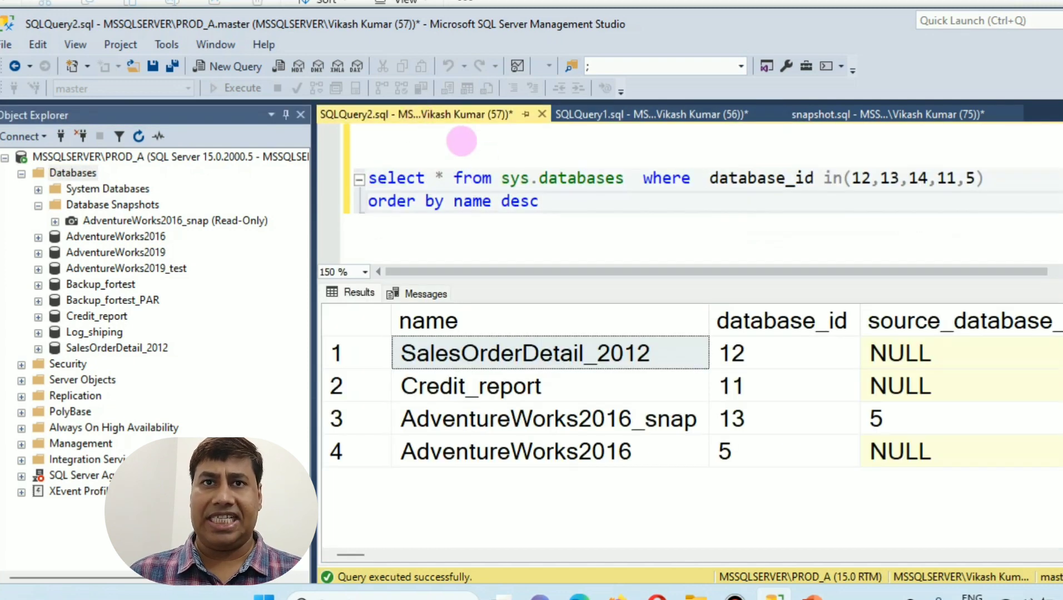
# Step: Check sys.databases results: AdventureWorks2016_snap's source_database_id 5 matches AdventureWorks2016
pyautogui.click(539, 202)
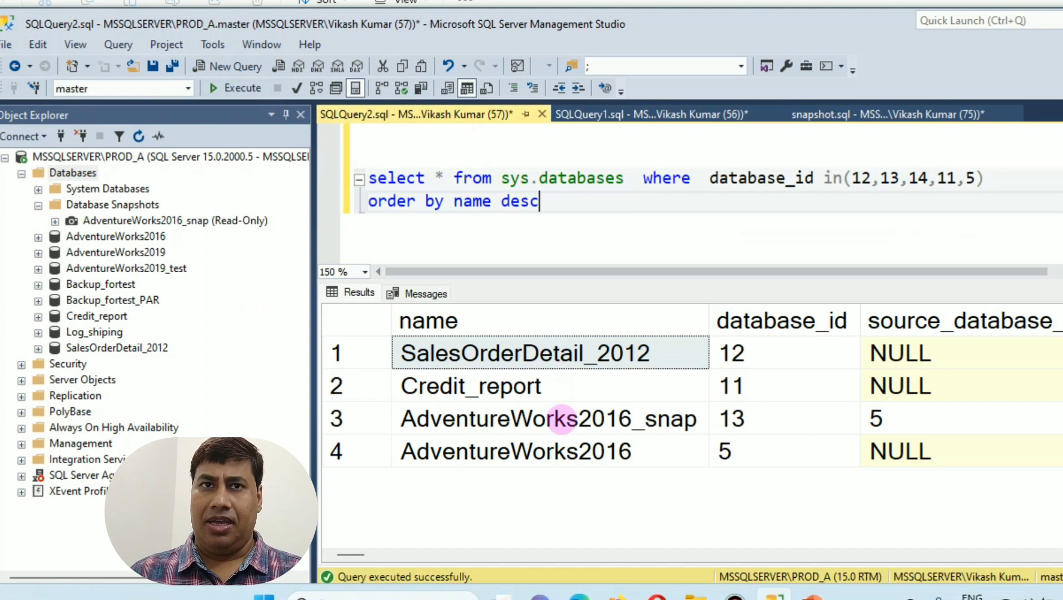
pyautogui.moveTo(617, 178)
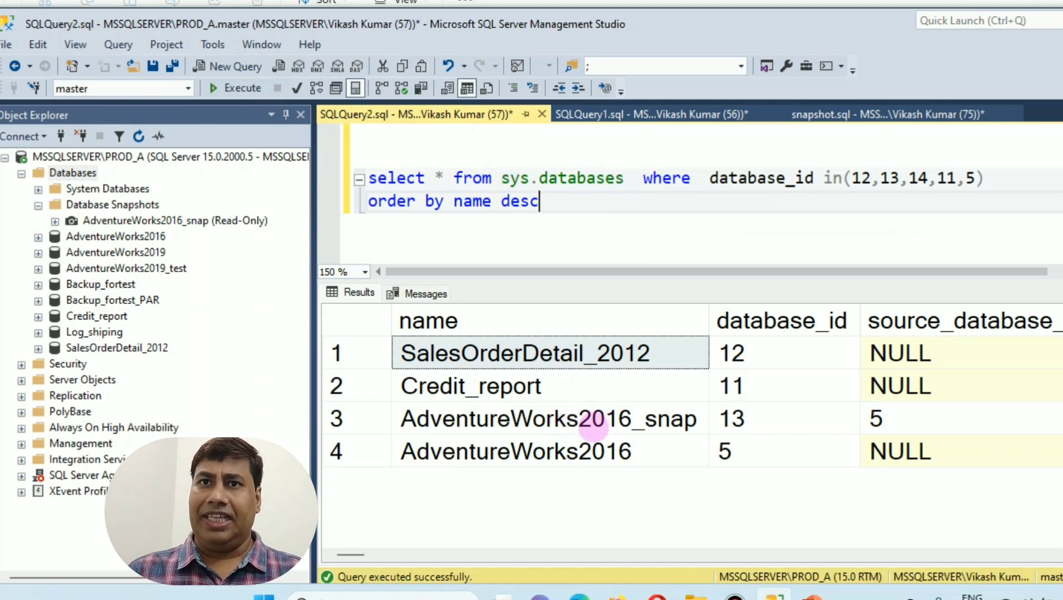
pyautogui.click(784, 418)
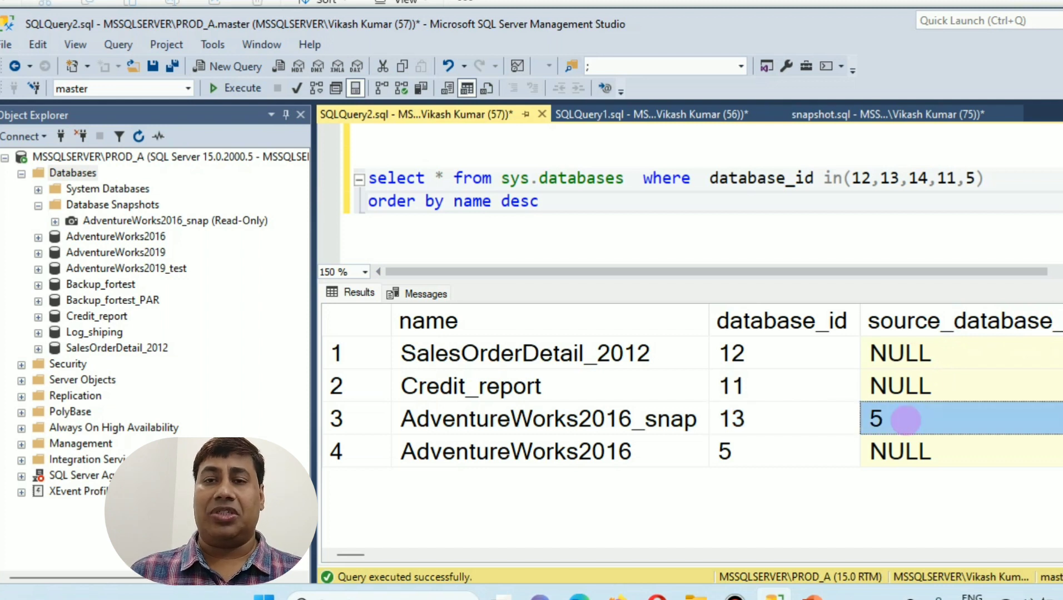
pyautogui.click(784, 452)
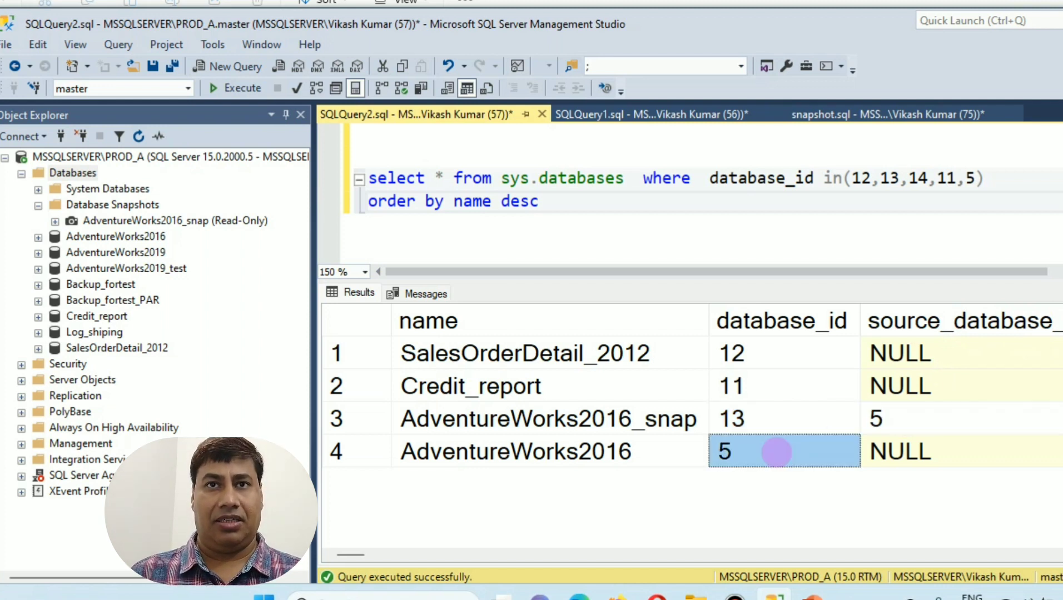
pyautogui.click(644, 114)
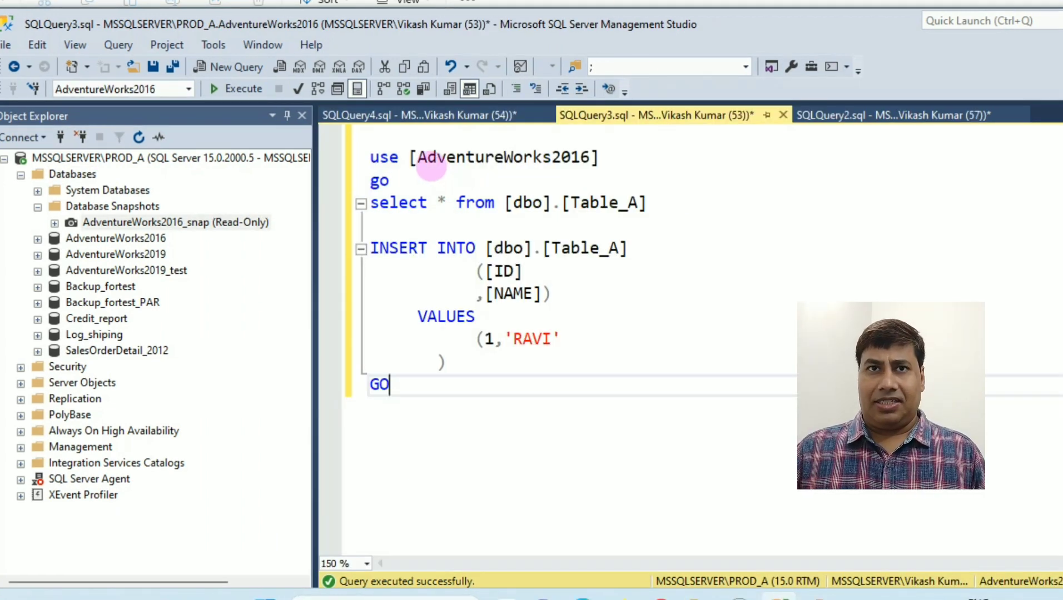
pyautogui.moveTo(648, 203)
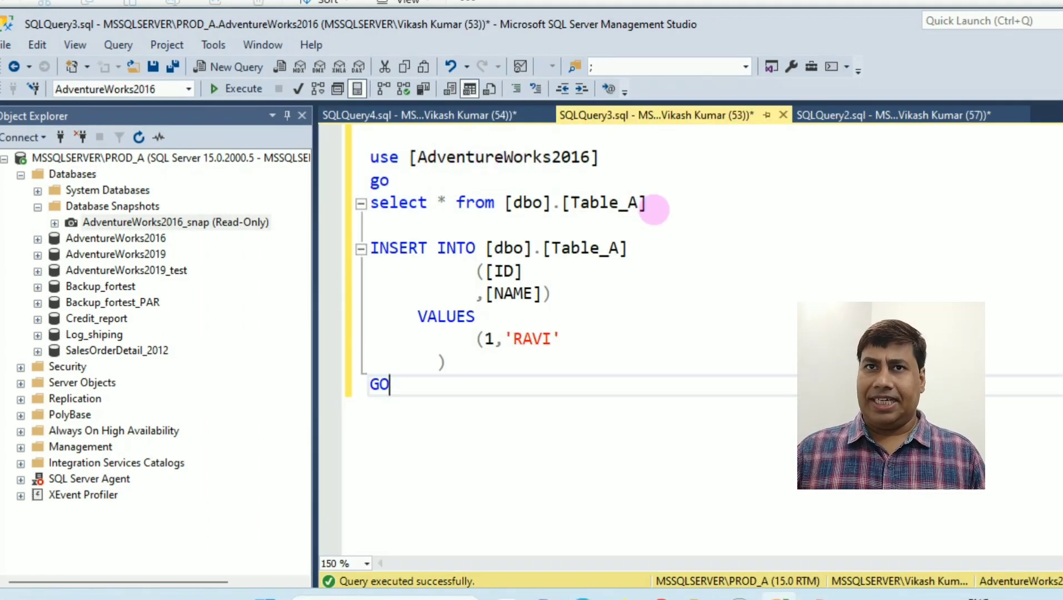
# Step: Run USE AdventureWorks2016 and SELECT * FROM dbo.Table_A, returning the ID 1 row
pyautogui.moveTo(648, 203); pyautogui.dragTo(369, 145)
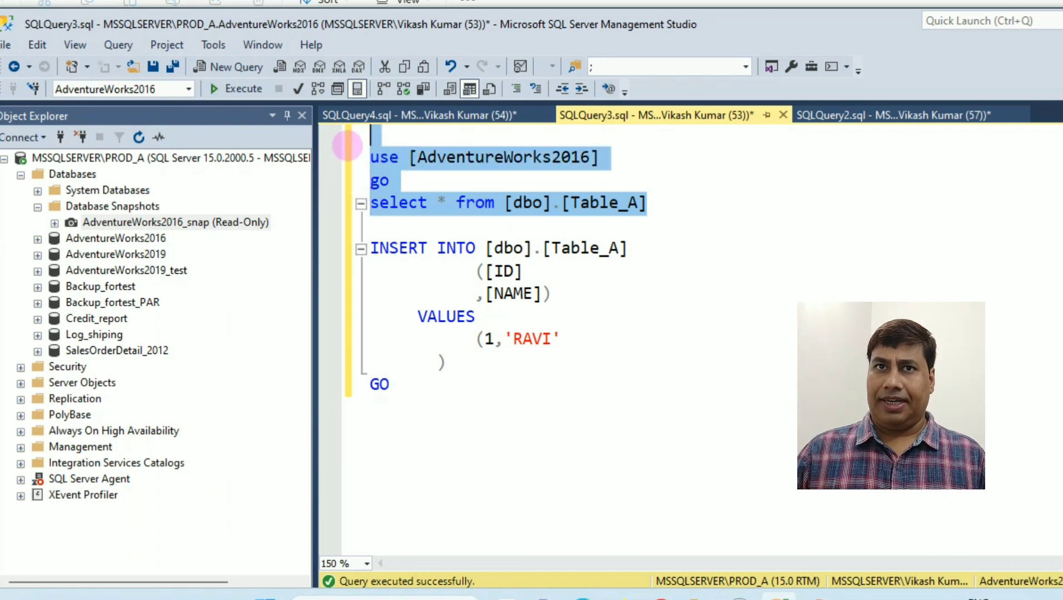
pyautogui.click(235, 88)
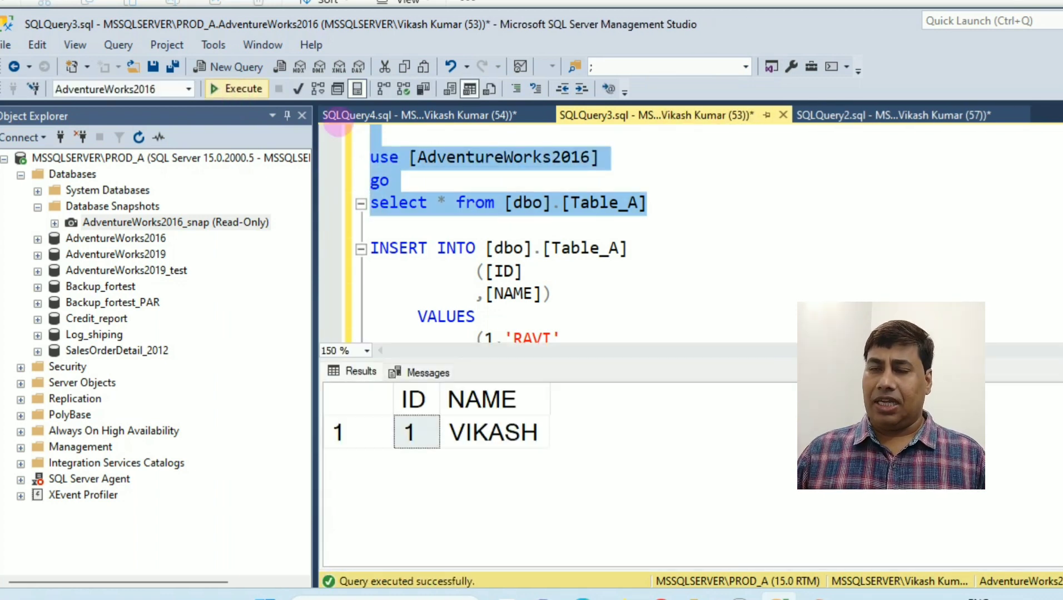
pyautogui.click(421, 115)
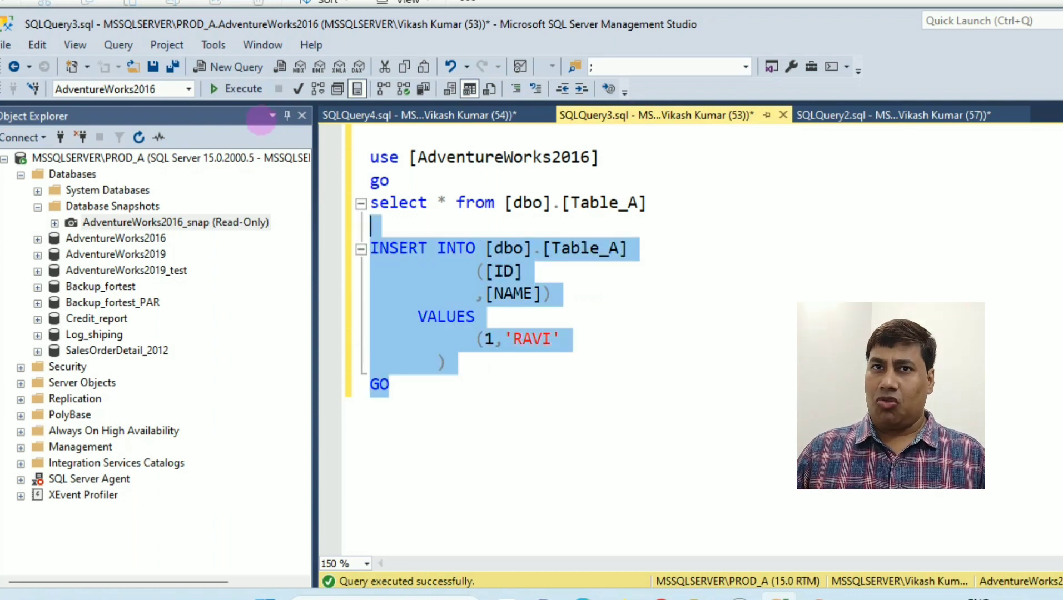
# Step: Execute the INSERT INTO dbo.Table_A statement, affecting 1 row
pyautogui.click(241, 87)
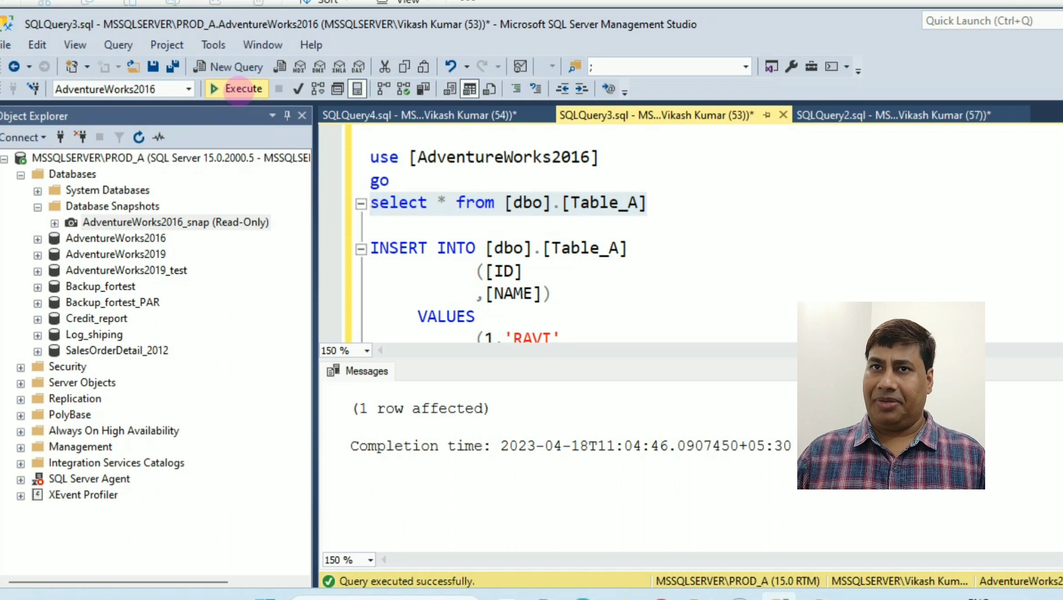
pyautogui.click(236, 88)
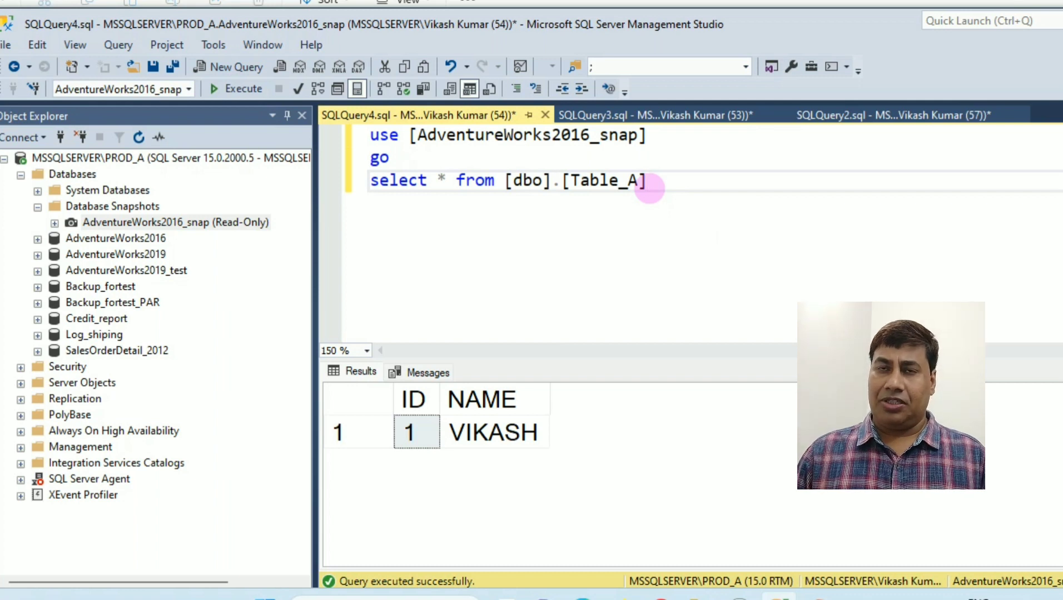
pyautogui.moveTo(648, 189)
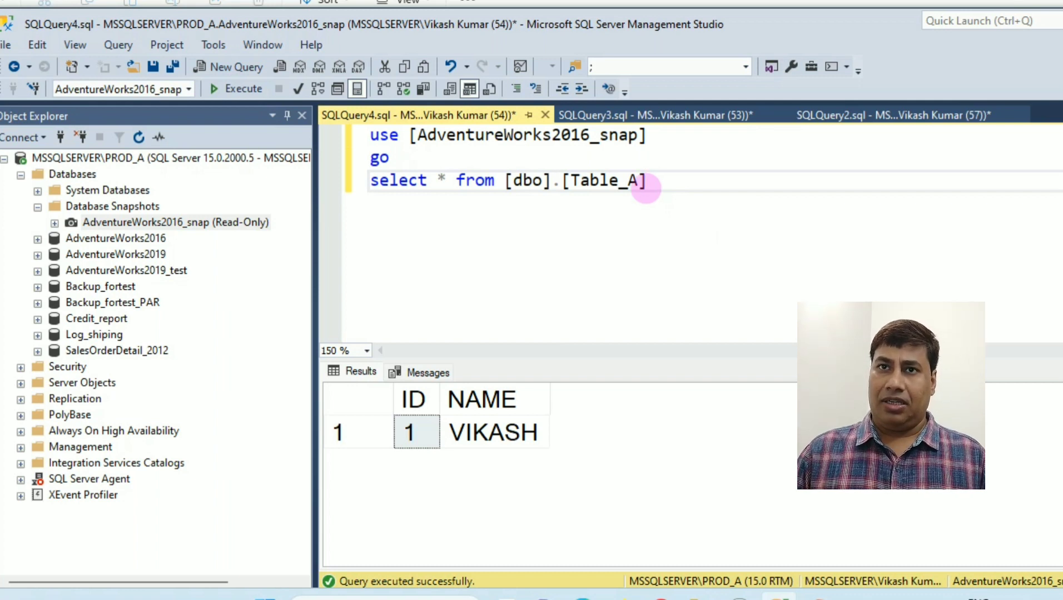